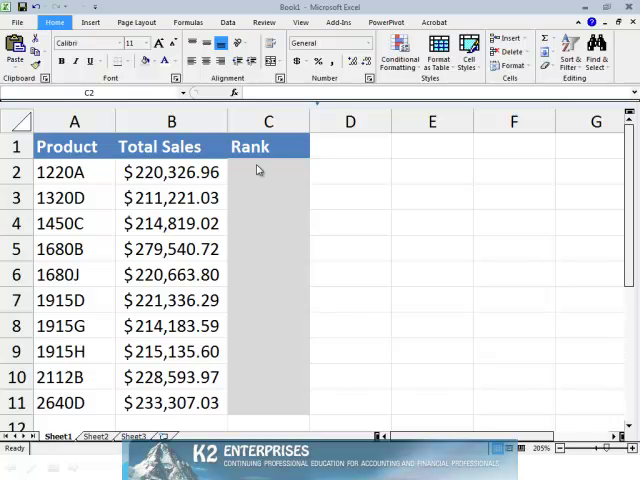
Enter =RANK(B2,$B$2:$B$11) in C2 to rank product sales descending
click(267, 172)
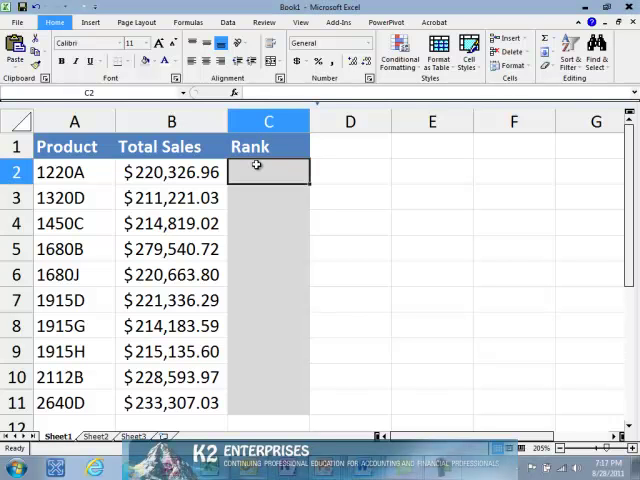
text(=rank(b2,$b$2:$b$11))
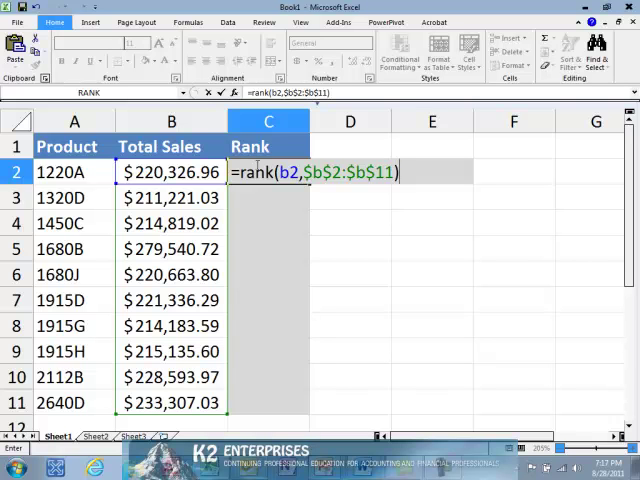
key(Return)
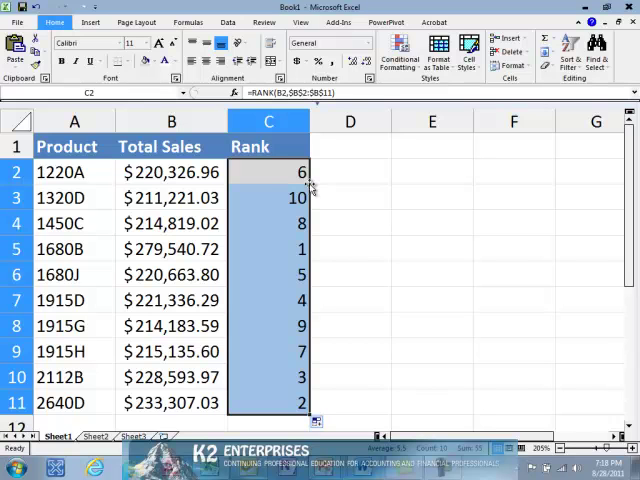
Add 1 as the third RANK argument in C2 and copy the ascending formula down
double_click(268, 172)
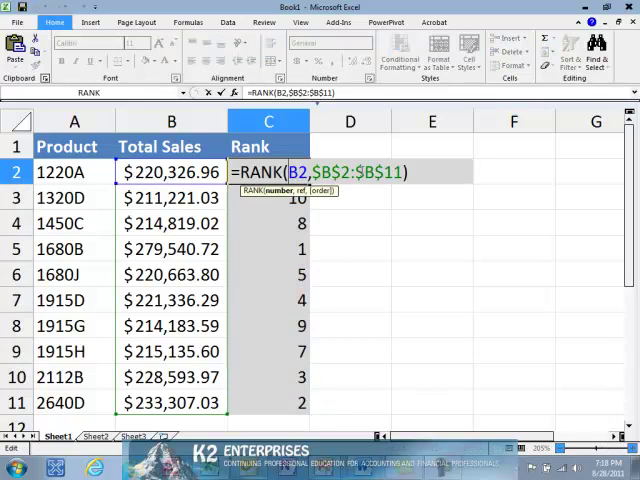
text(,1)
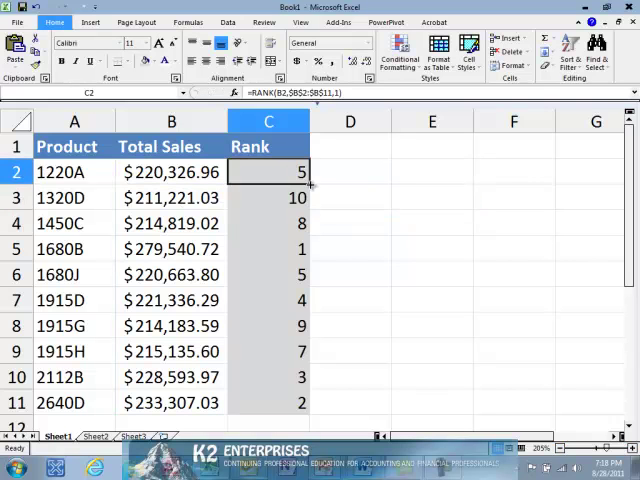
click(268, 171)
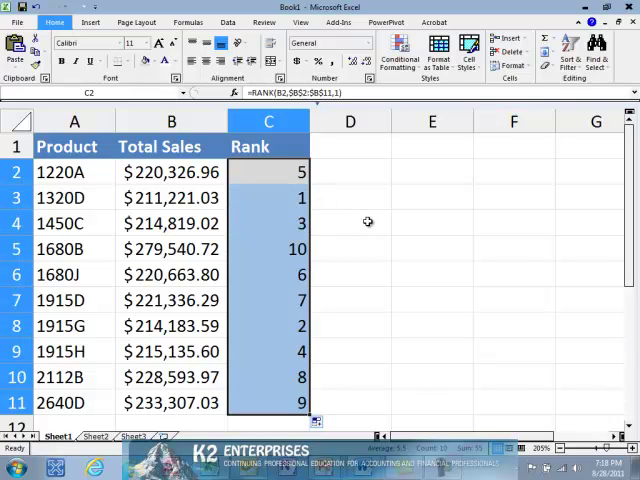